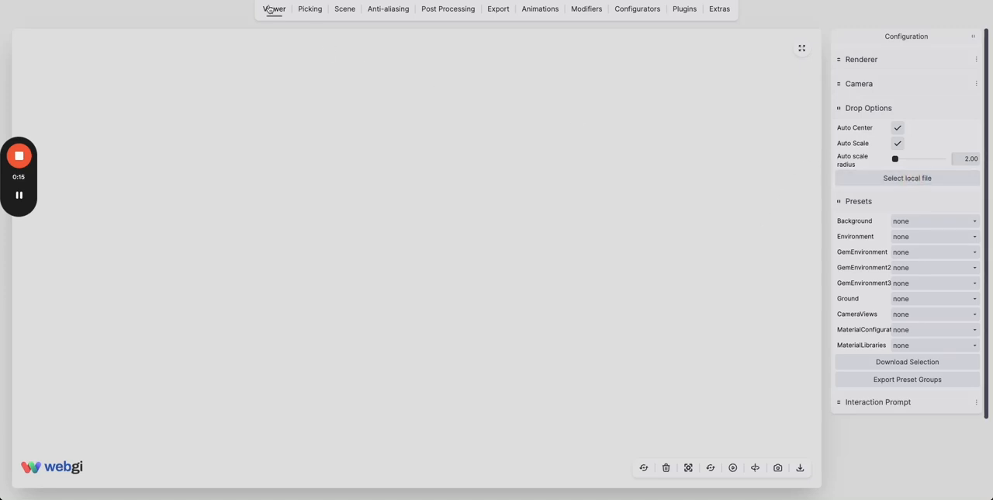
Step: Import the R-3719.3dm ring file via Select local file under Drop Options
click(908, 177)
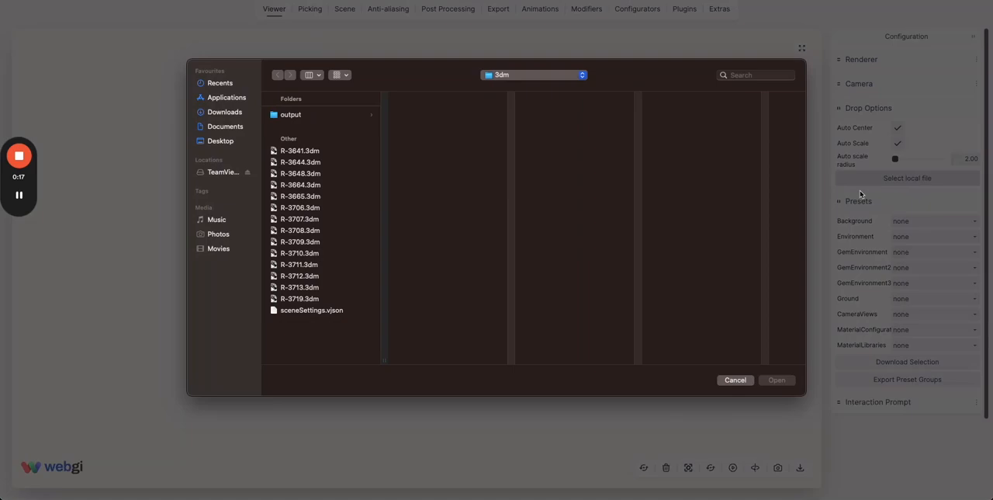
click(300, 298)
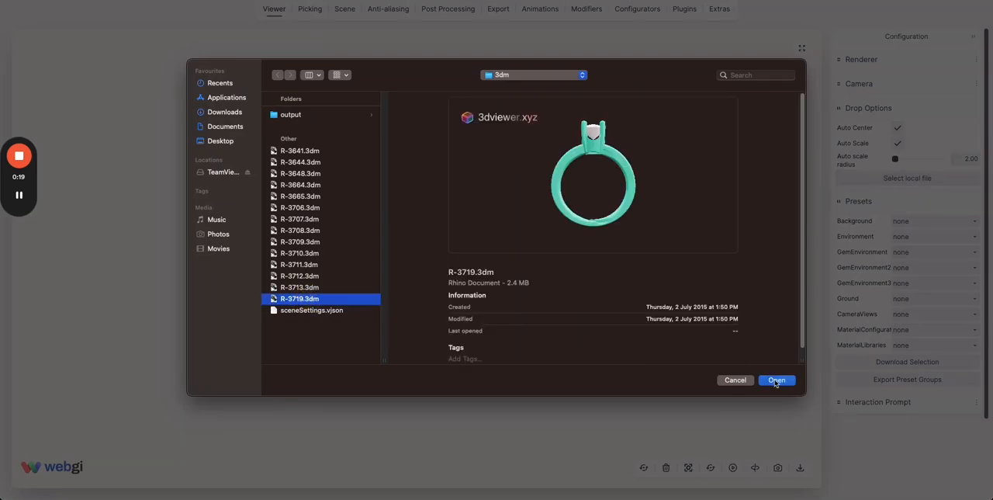
click(776, 379)
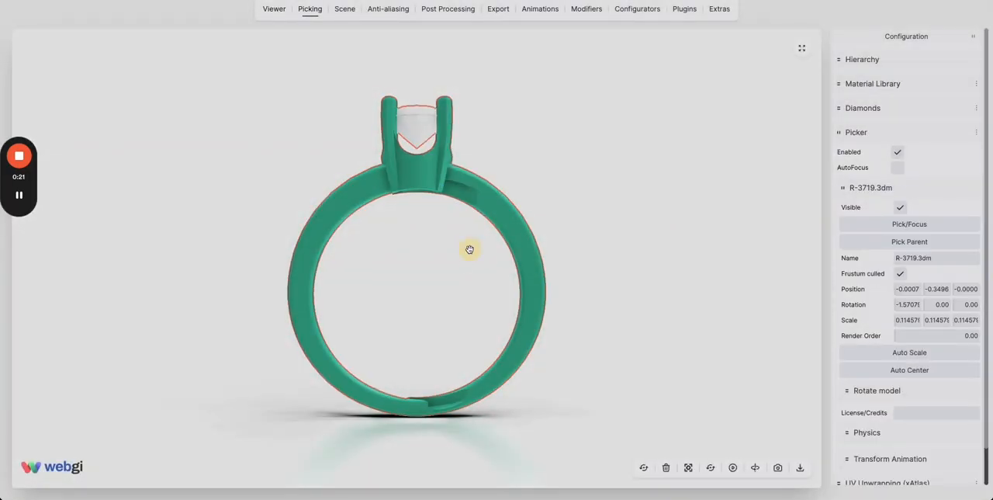
Step: Orbit around the ring's setting and band, then pick the centre stone Diamond_Round
drag(469, 250, 451, 285)
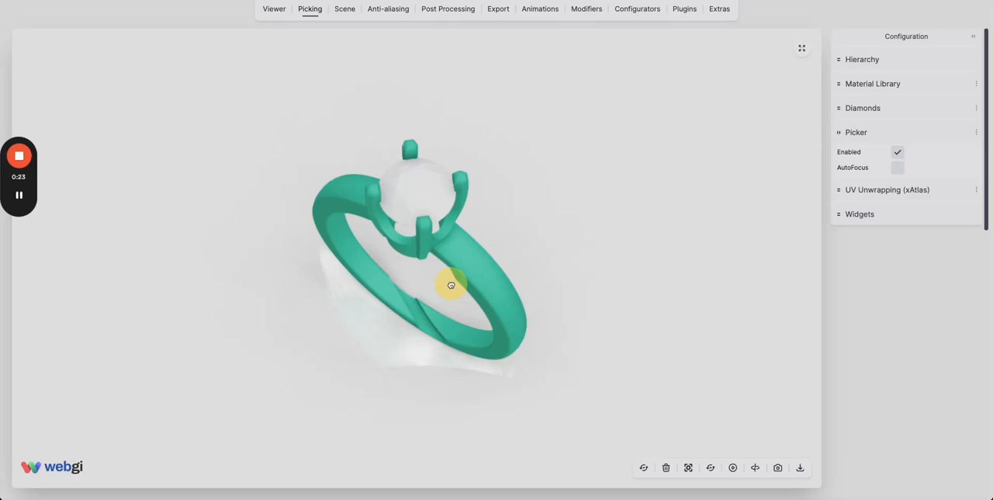
drag(451, 285, 456, 280)
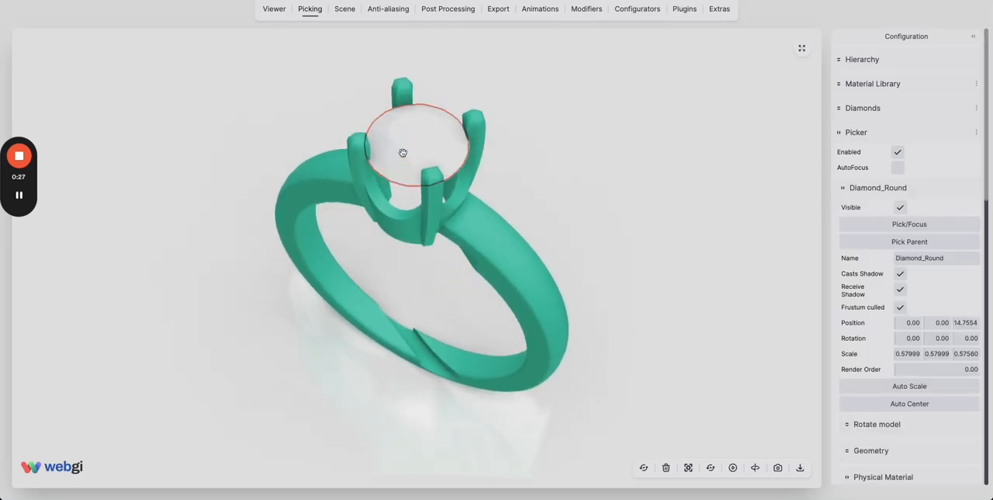
drag(403, 152, 425, 143)
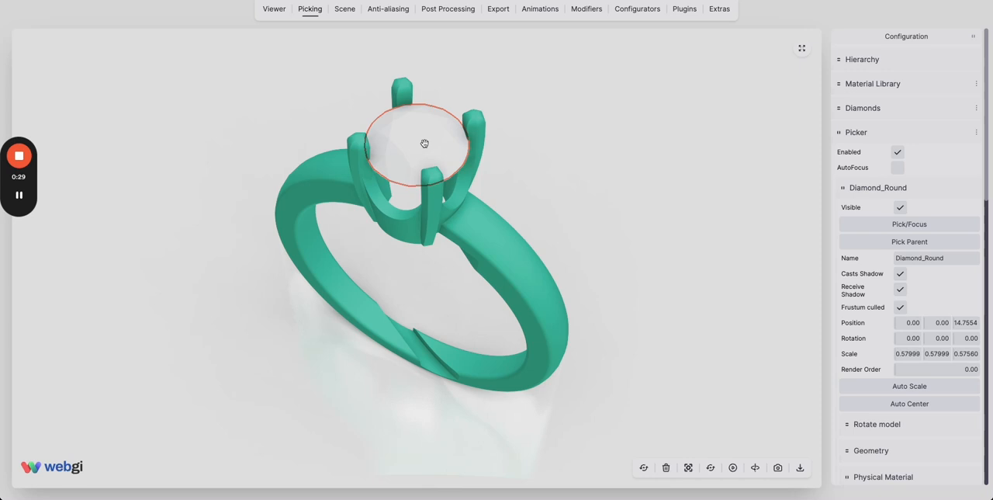
mouse_move(413, 168)
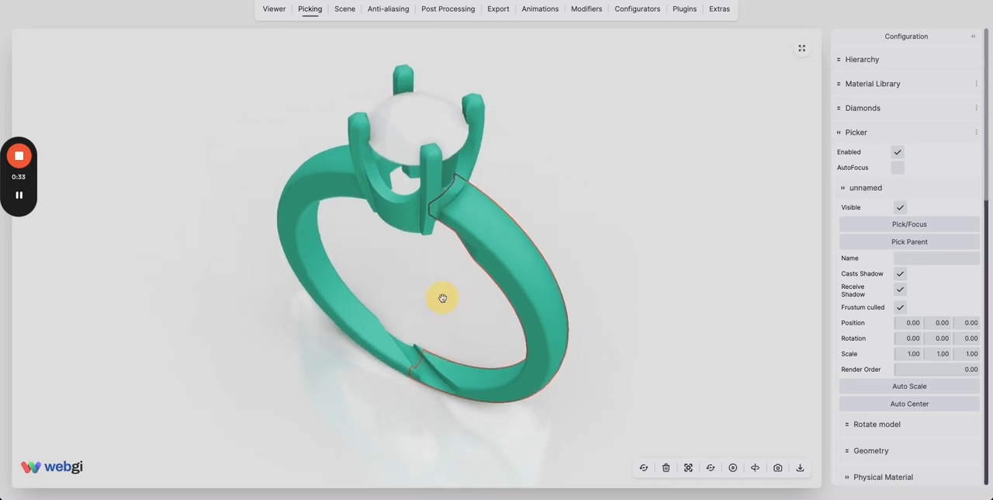
drag(443, 298, 316, 214)
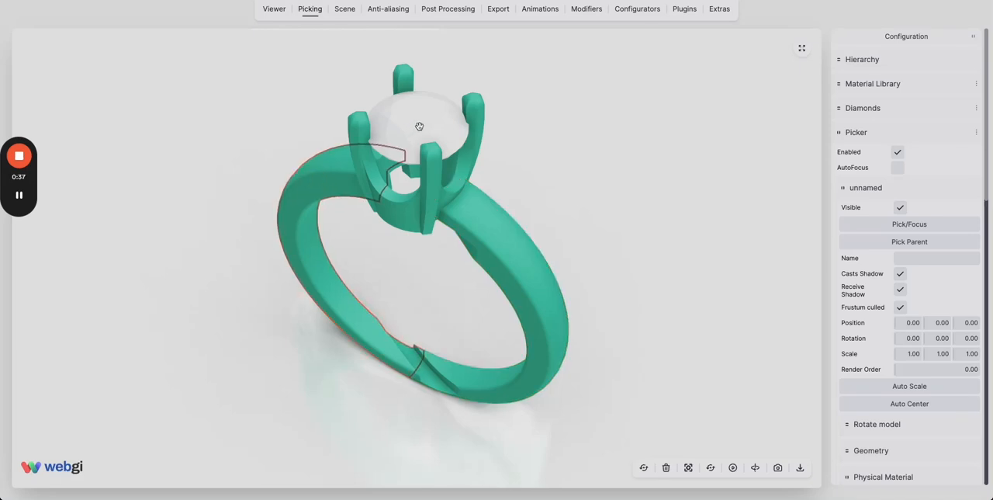
click(419, 126)
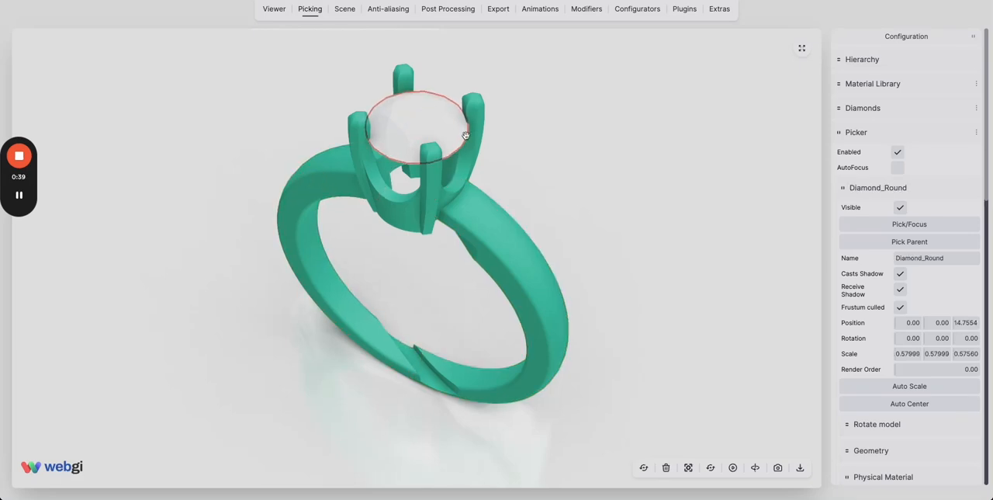
drag(466, 134, 396, 138)
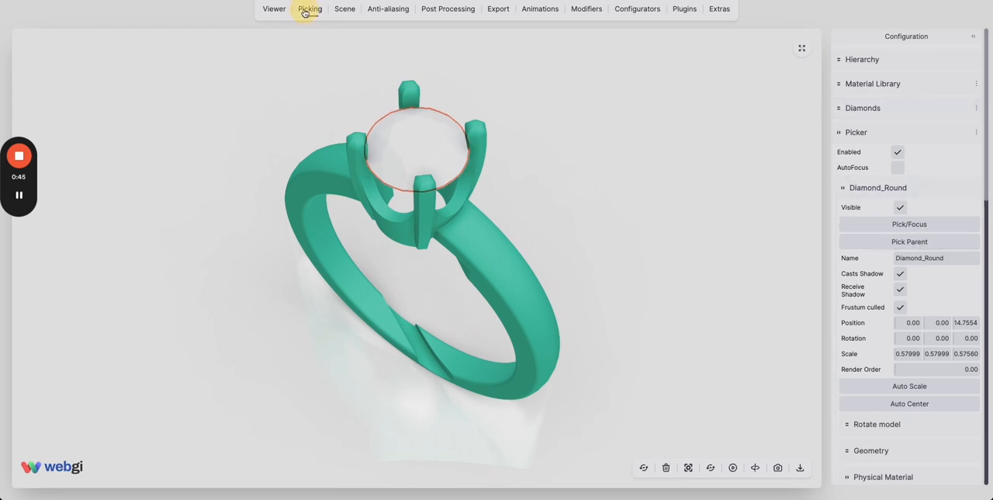
Step: Make Diamond_Round a diamond using cache key 'round' and cache size 512
click(863, 107)
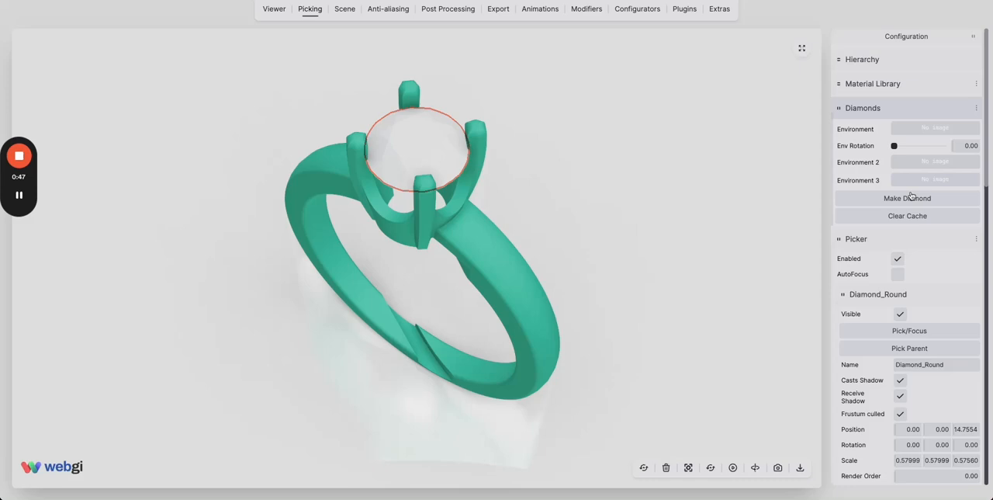
click(908, 197)
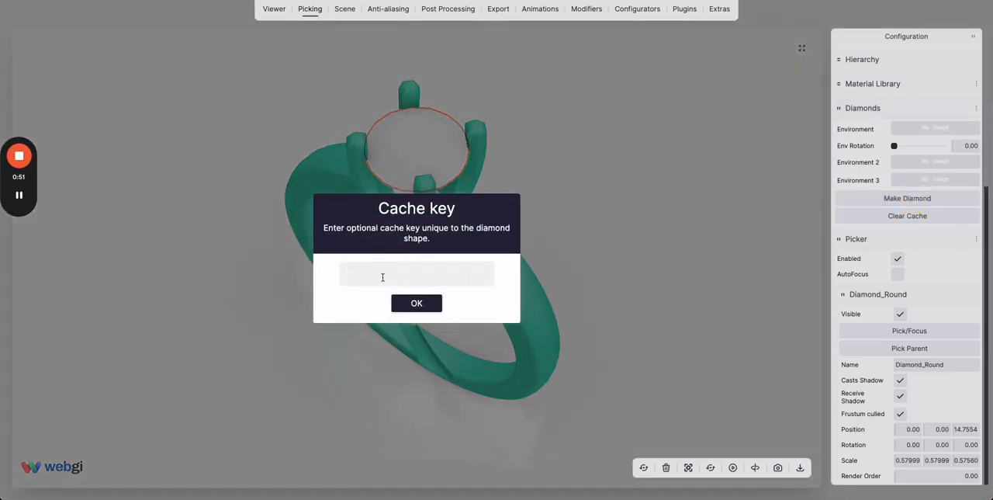
text(round)
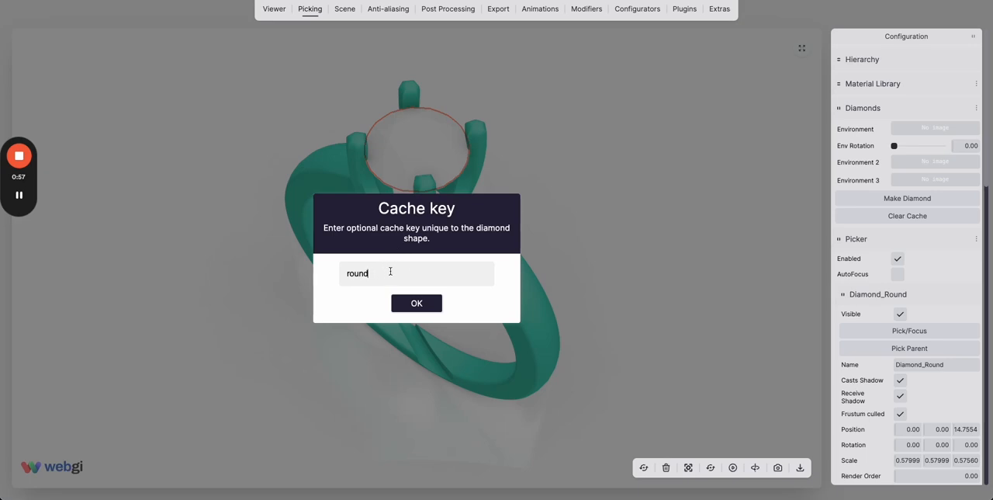
click(417, 303)
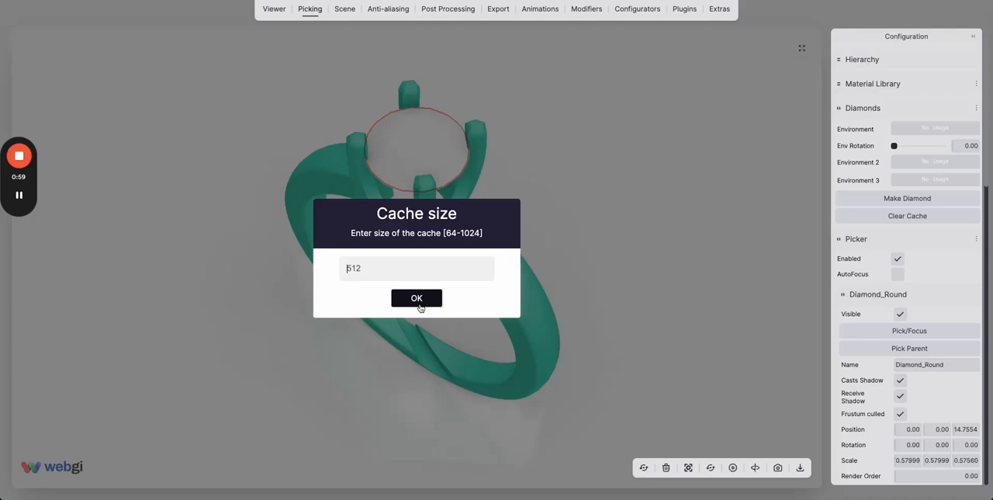
click(417, 298)
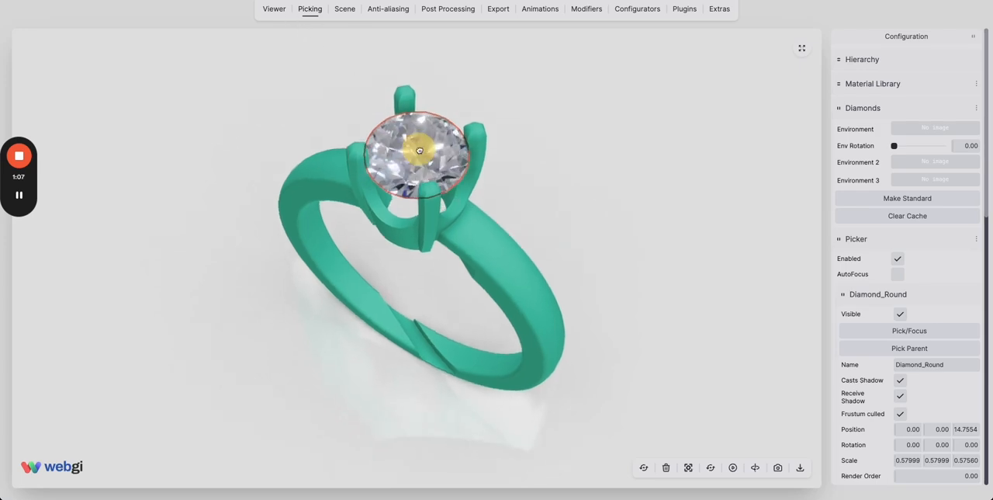
Step: Import the gem.zip and metal.zip MaterialLibraries presets
click(274, 8)
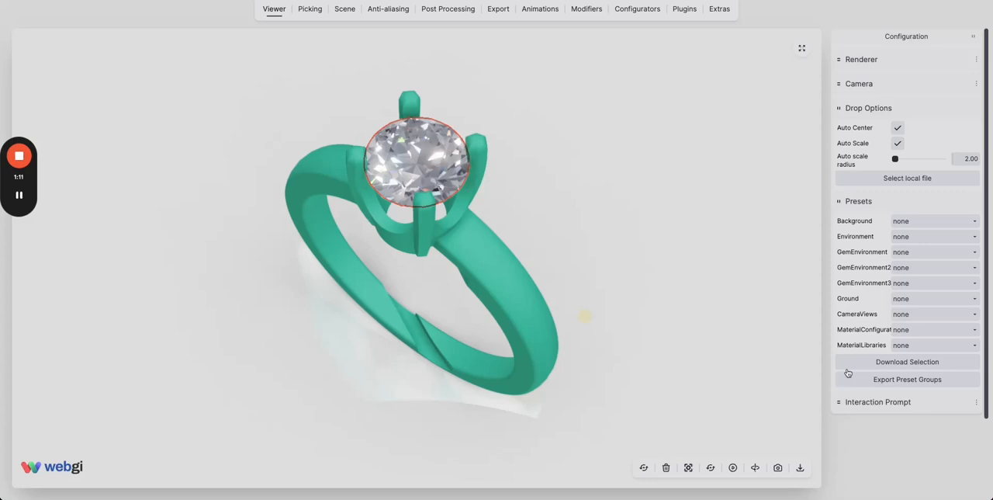
click(934, 345)
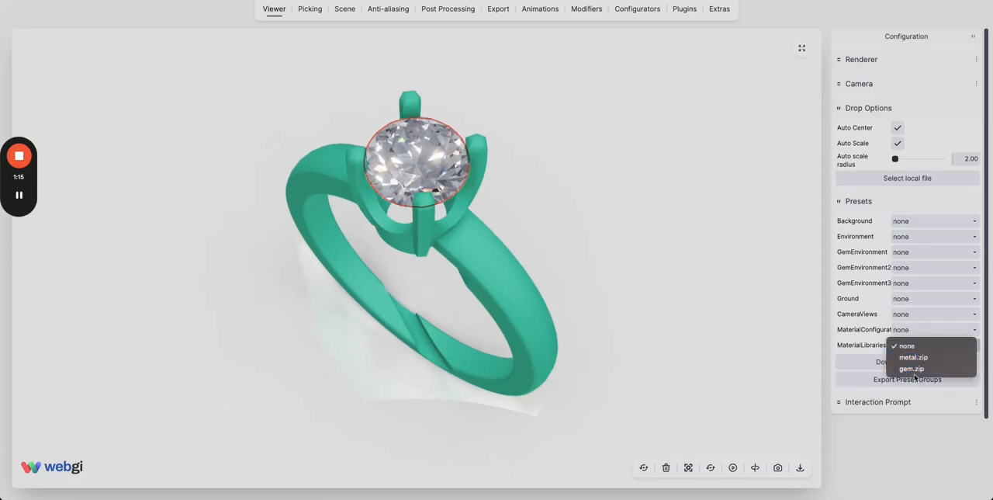
click(912, 368)
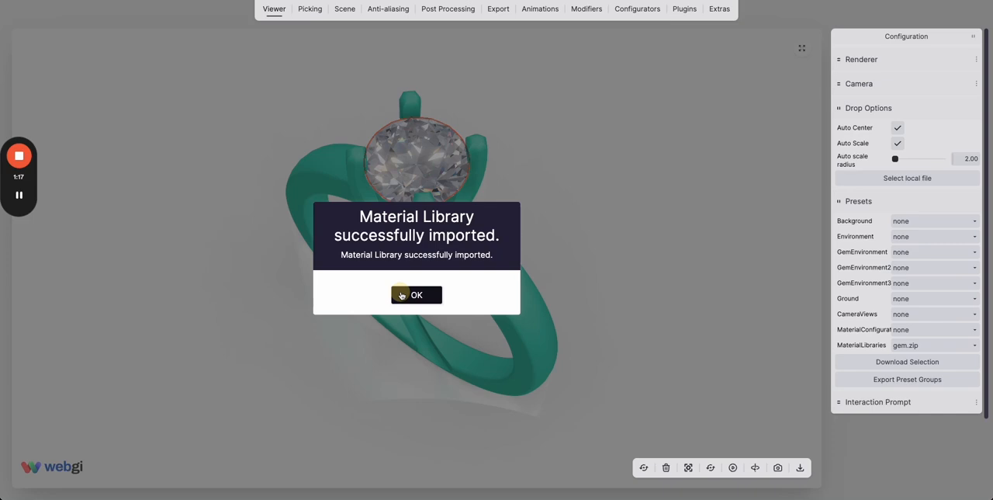
click(417, 294)
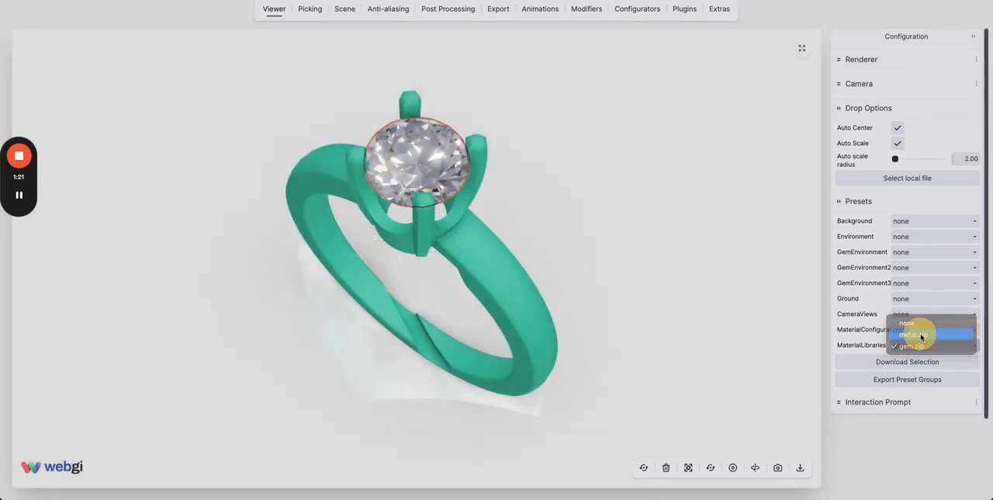
click(920, 335)
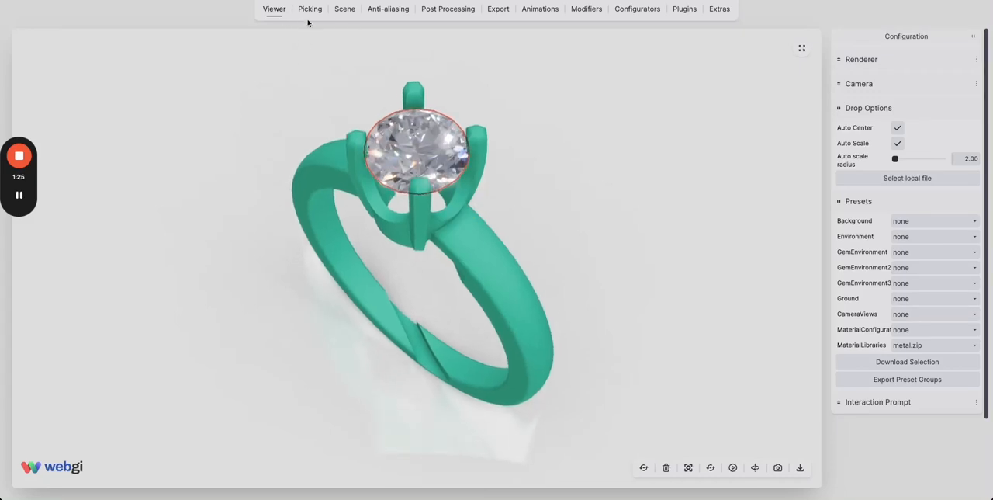
Step: Apply the ruby-1 material to the picked Diamond_Round gemstone
click(310, 9)
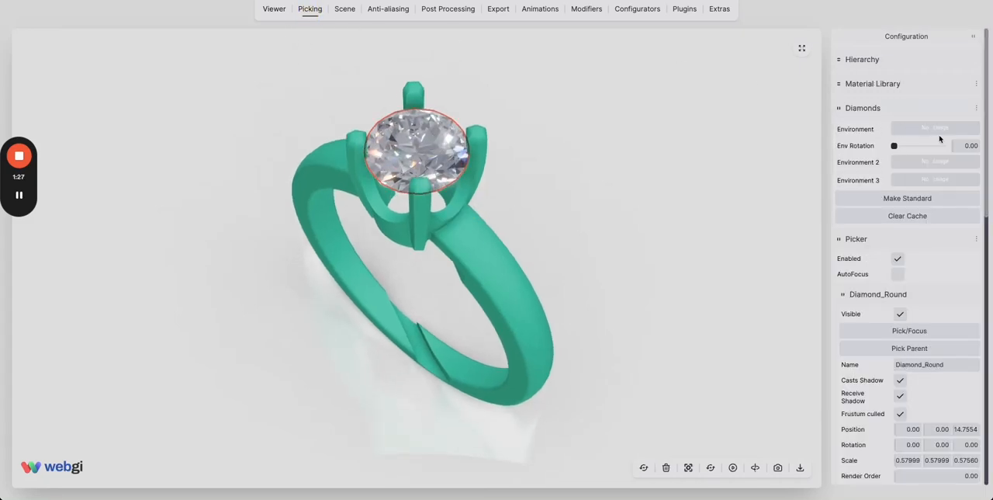
click(872, 83)
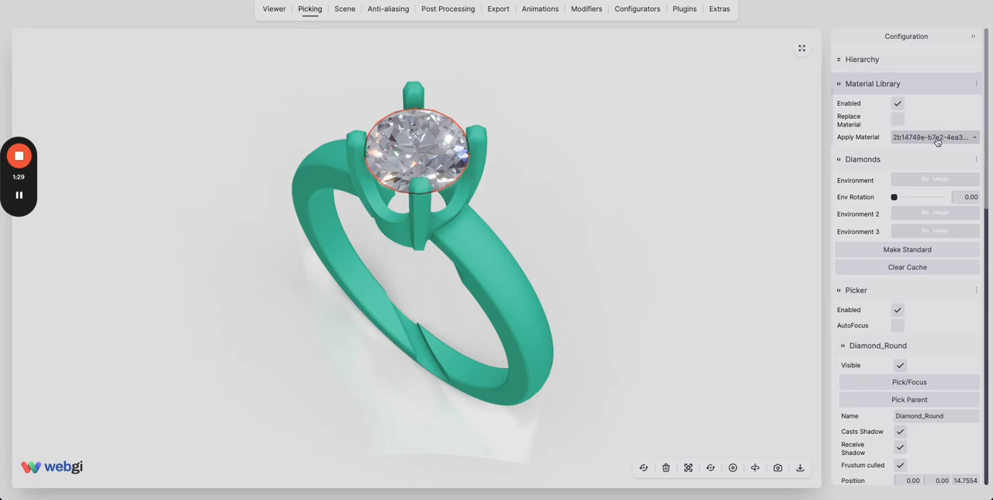
click(932, 137)
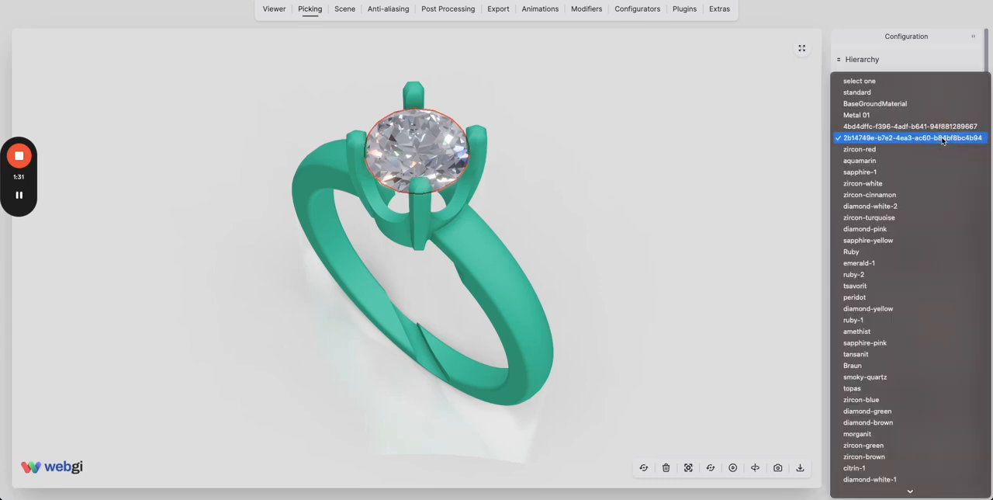
mouse_move(446, 200)
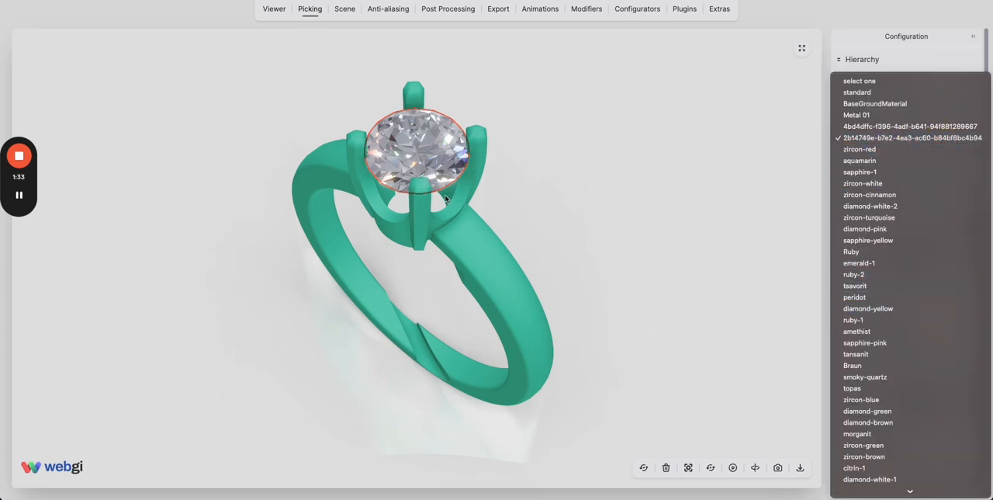
click(855, 285)
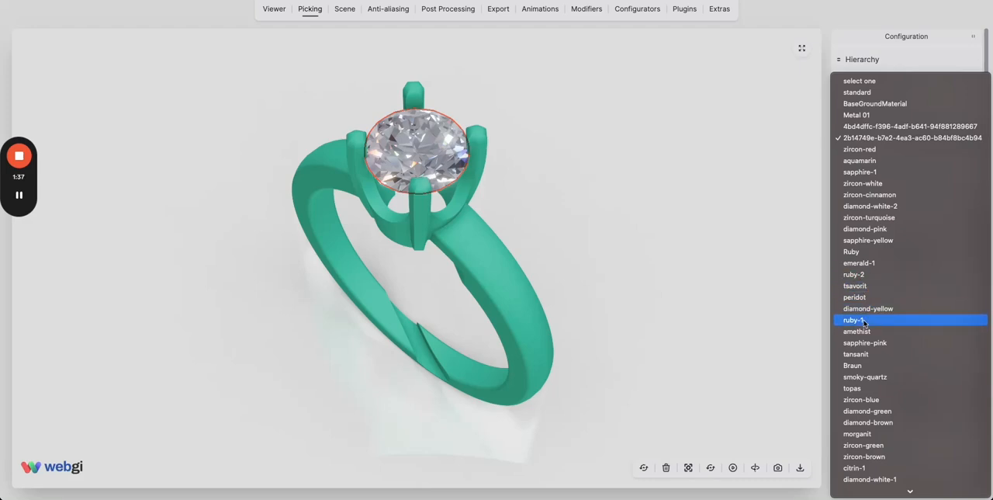
click(853, 320)
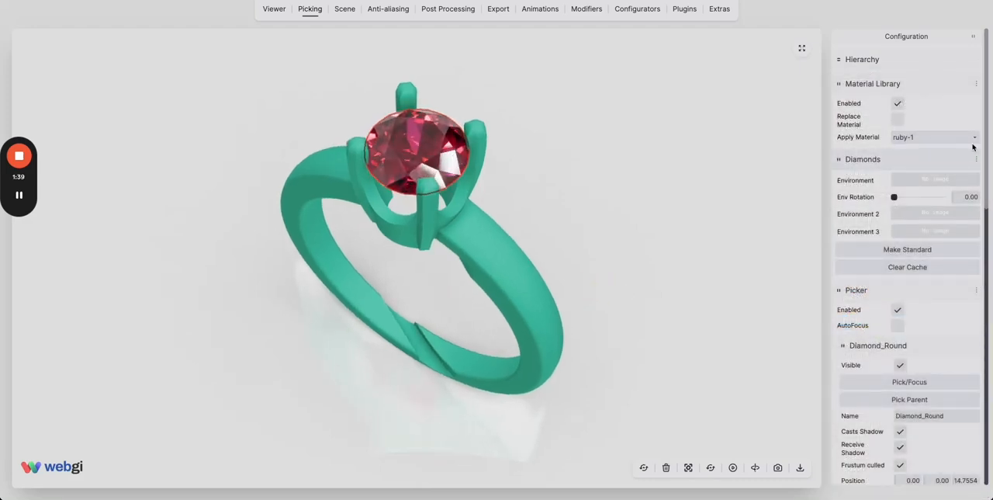
Step: Swap the gem to citrin-1, then diamond-blue, and pick the ring band
click(931, 136)
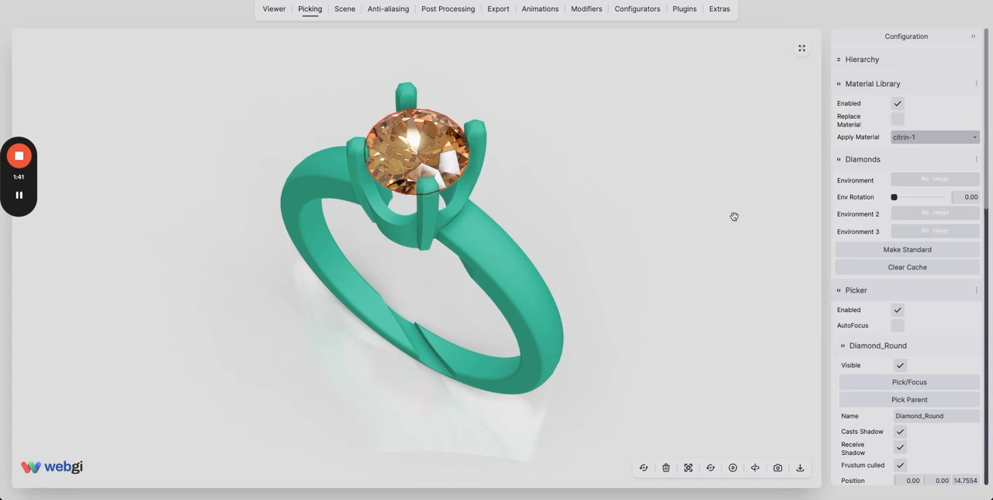
click(933, 137)
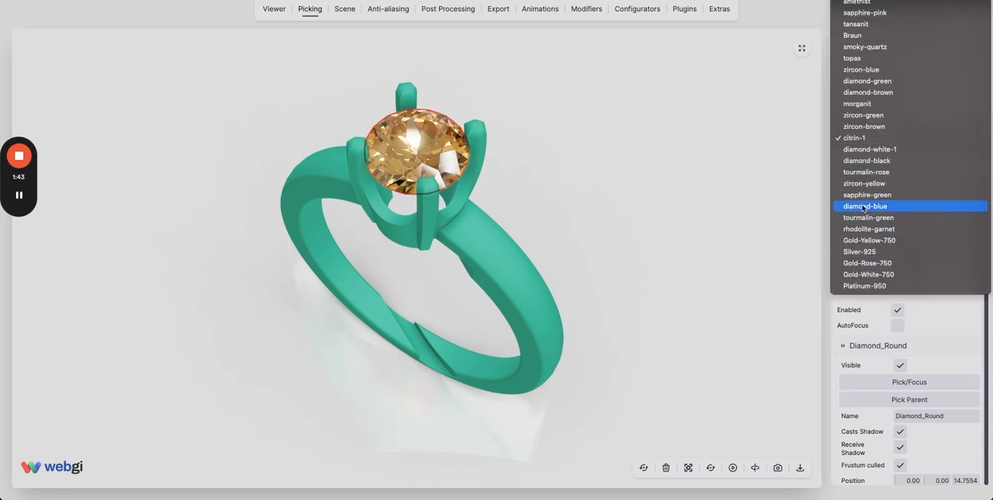
click(865, 205)
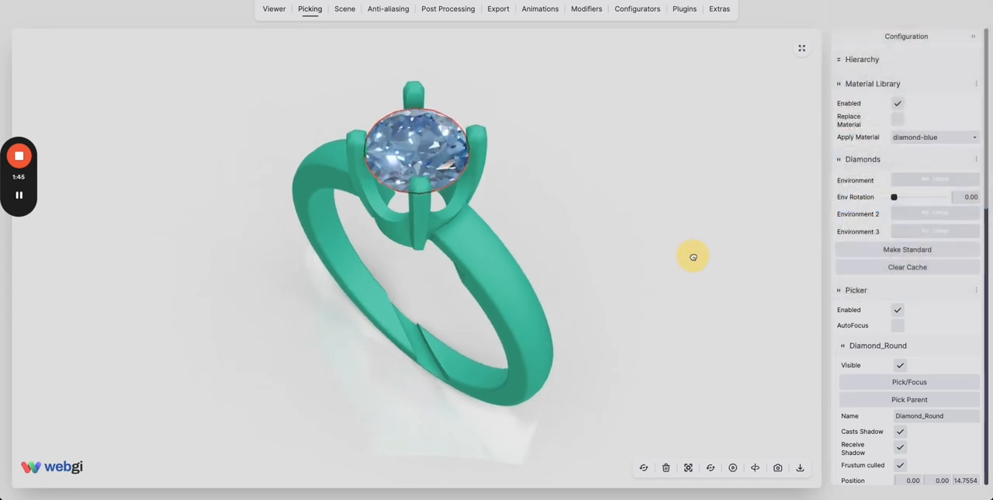
click(484, 252)
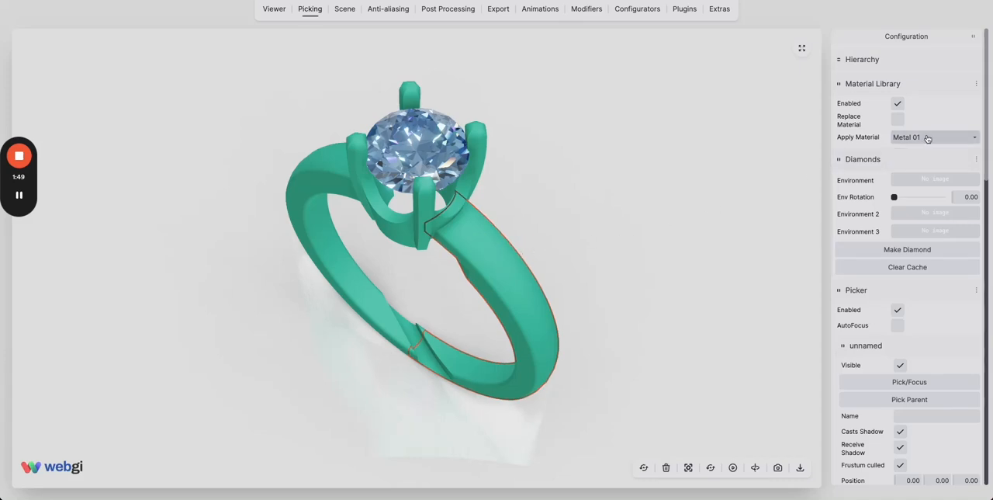
Step: Apply the Gold-Yellow-750 material to the picked ring band
click(934, 137)
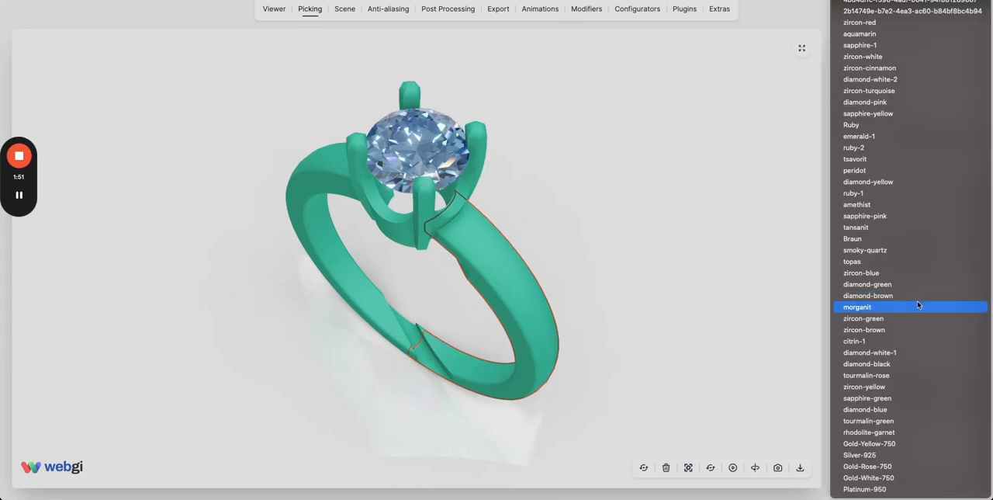
click(869, 466)
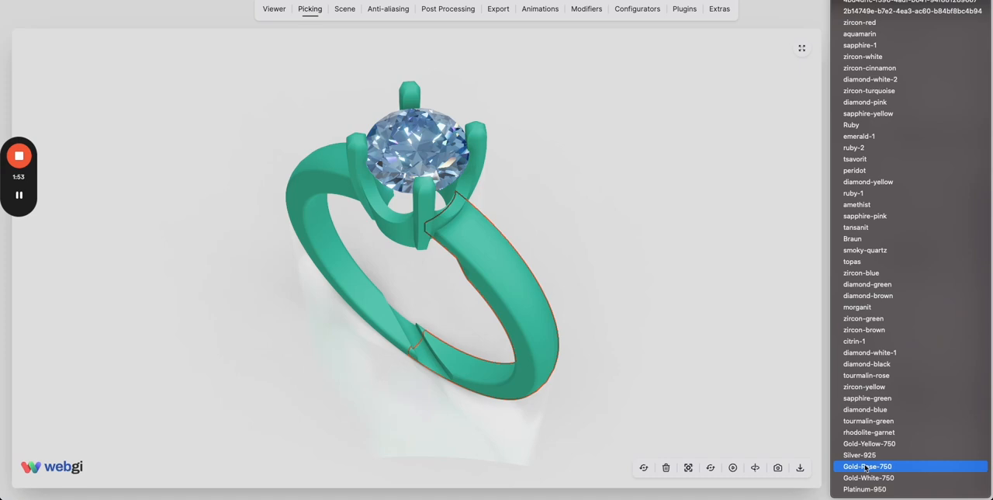
click(870, 443)
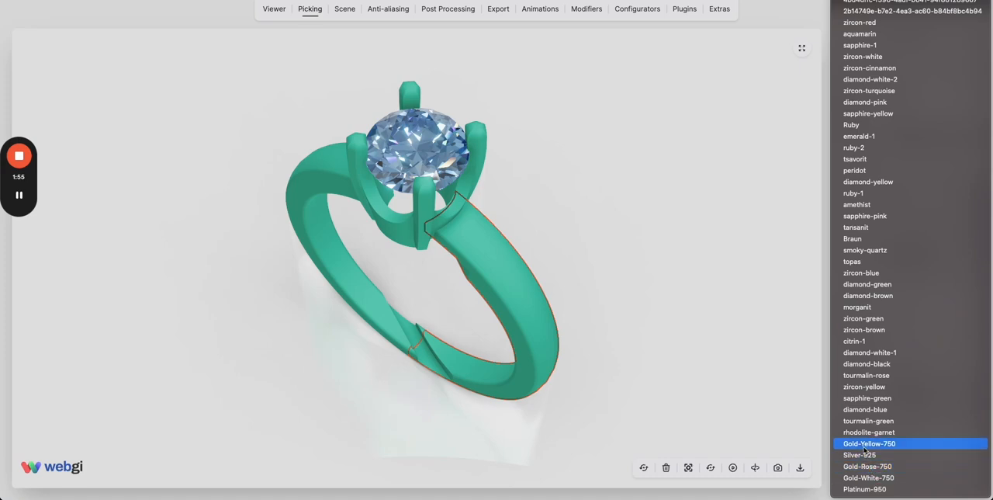
click(869, 444)
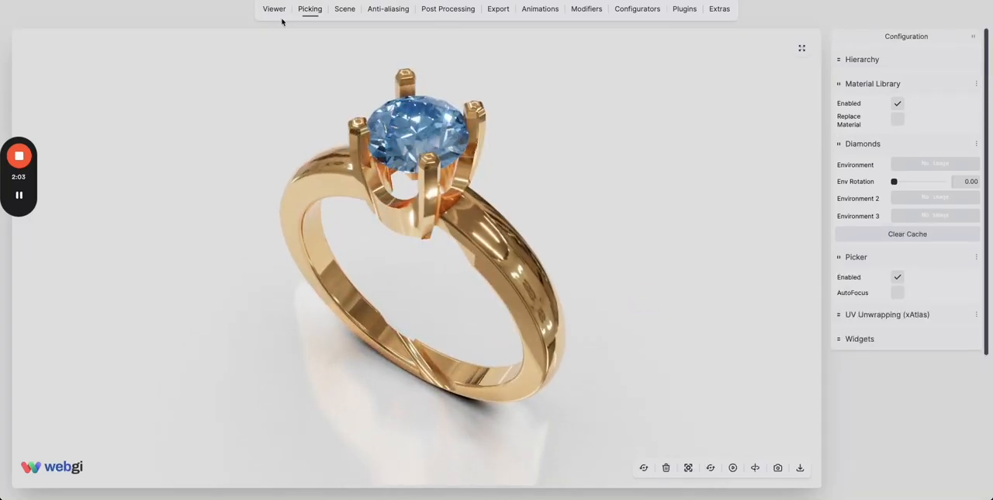
click(274, 8)
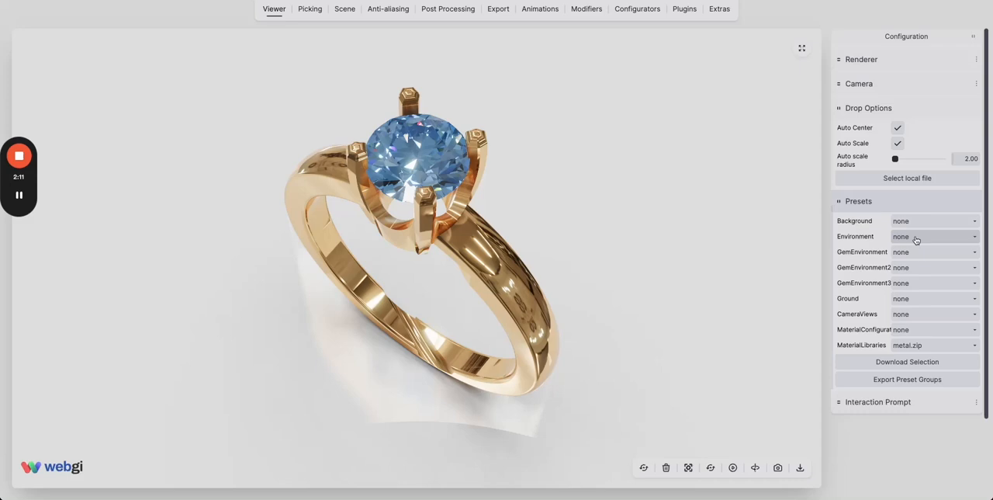
Step: Try env-metal-1.hdr, then set the Environment preset to env-metal-13.hdr
click(933, 236)
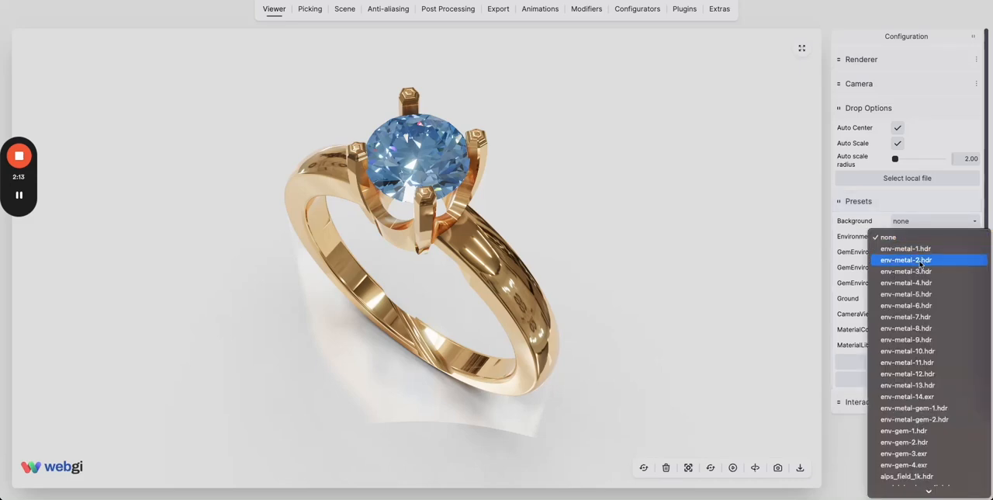
click(905, 248)
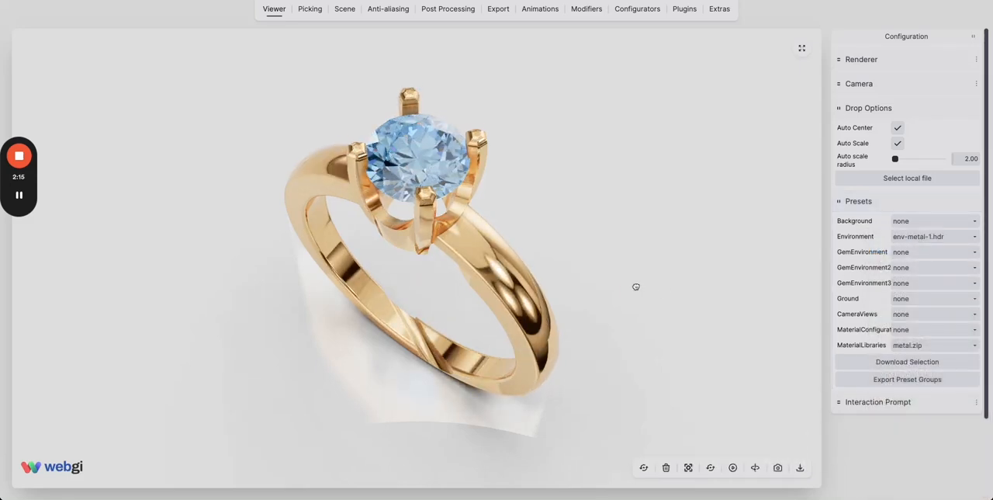
click(935, 237)
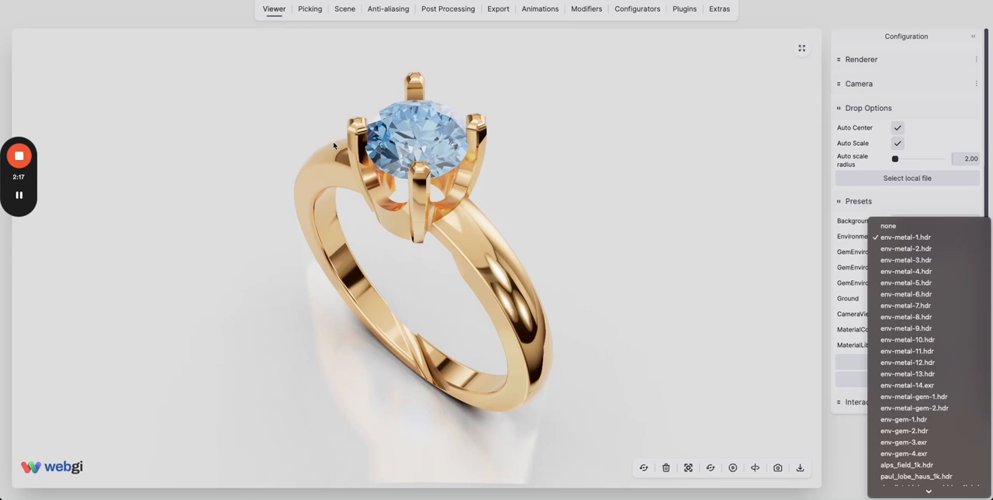
mouse_move(906, 248)
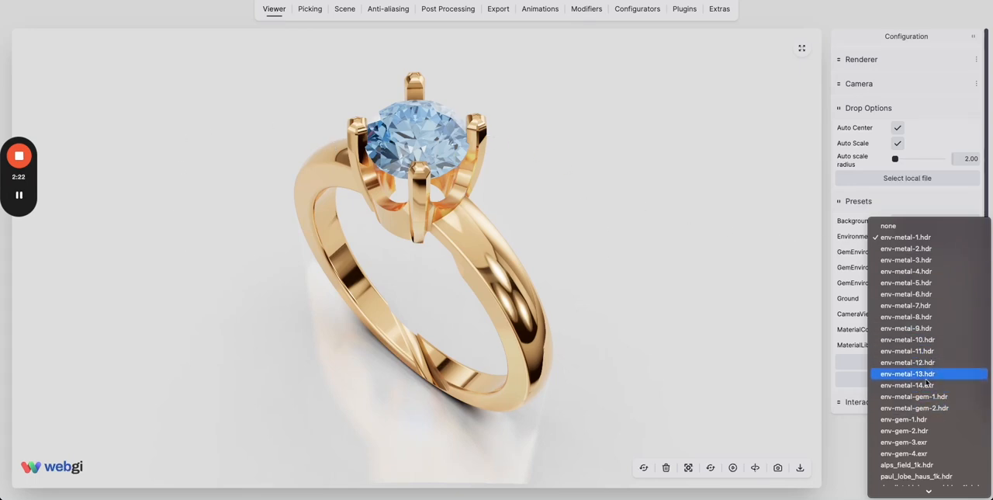
click(907, 373)
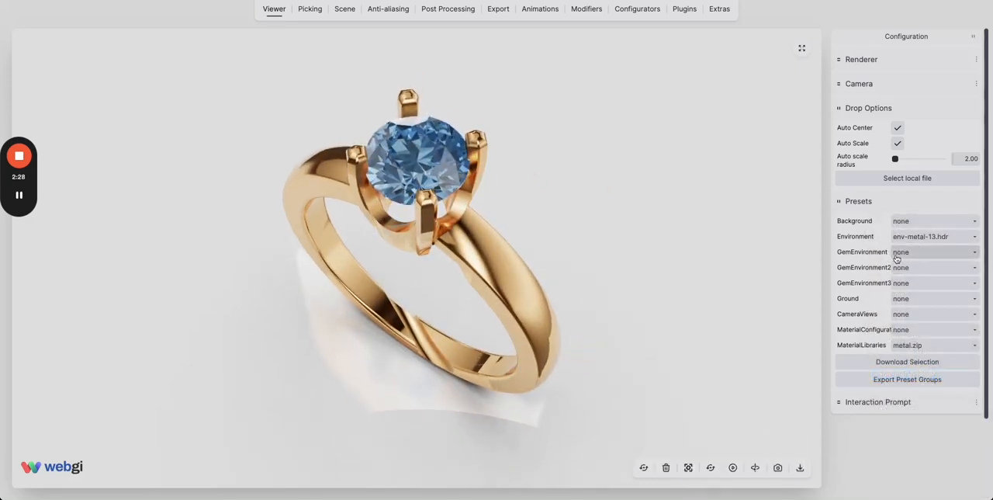
Step: Set the GemEnvironment preset to env-gem-4.exr
click(936, 251)
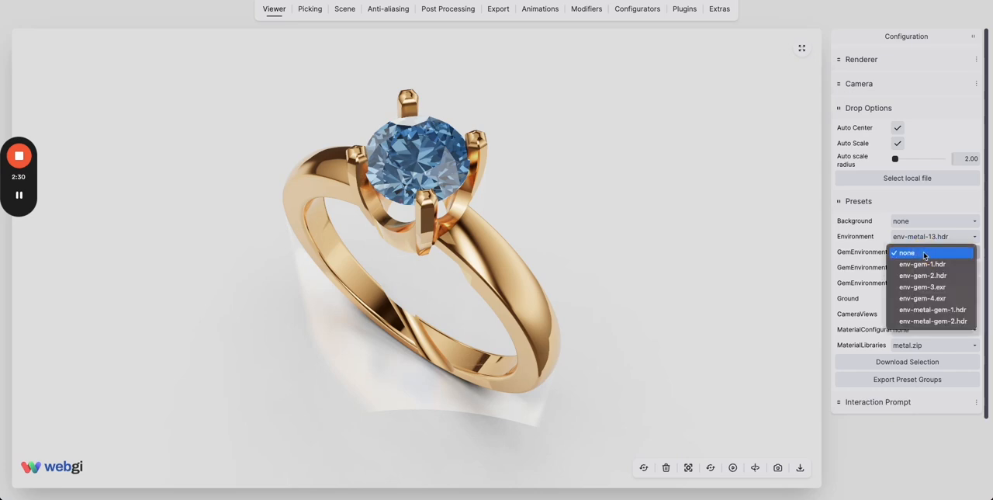
click(922, 298)
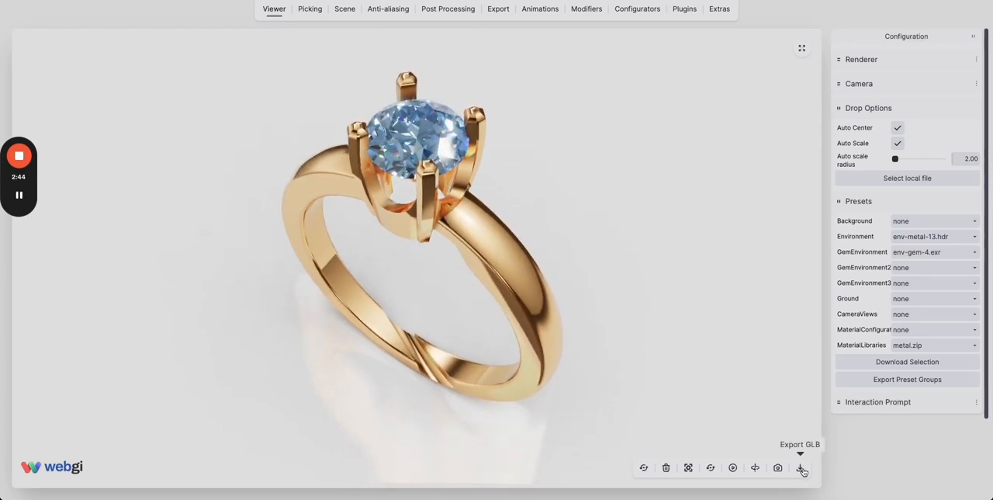
Step: Export the gold ring with its blue diamond using Export GLB
click(802, 468)
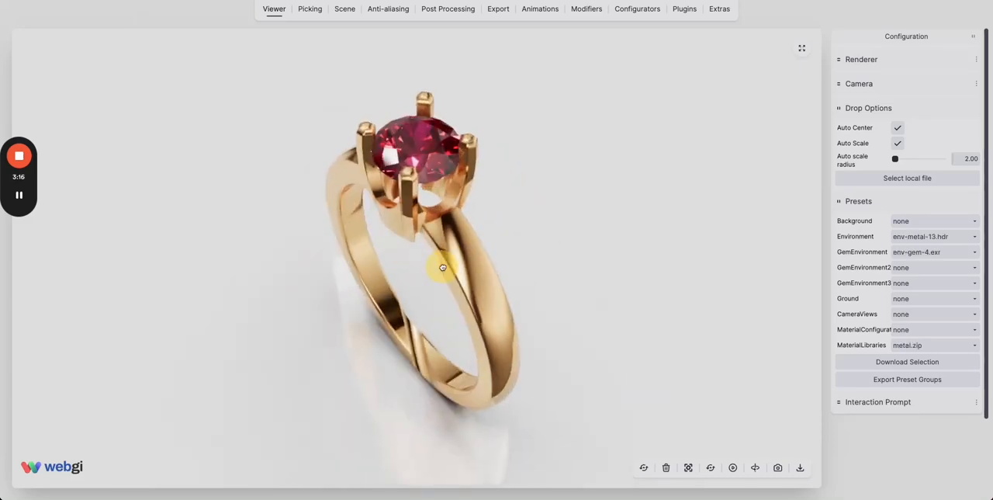
Step: Orbit the reloaded ring upright to show the deep red centre stone
drag(443, 267, 510, 319)
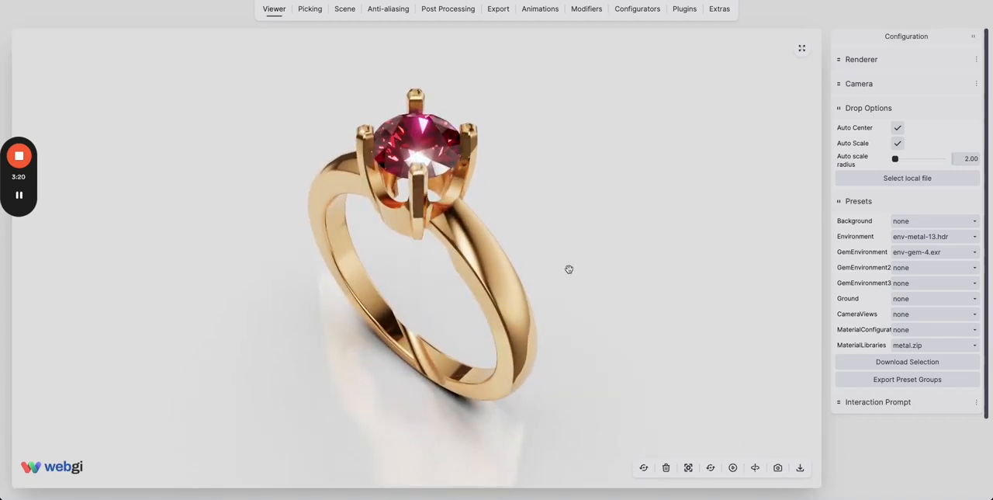
mouse_move(592, 211)
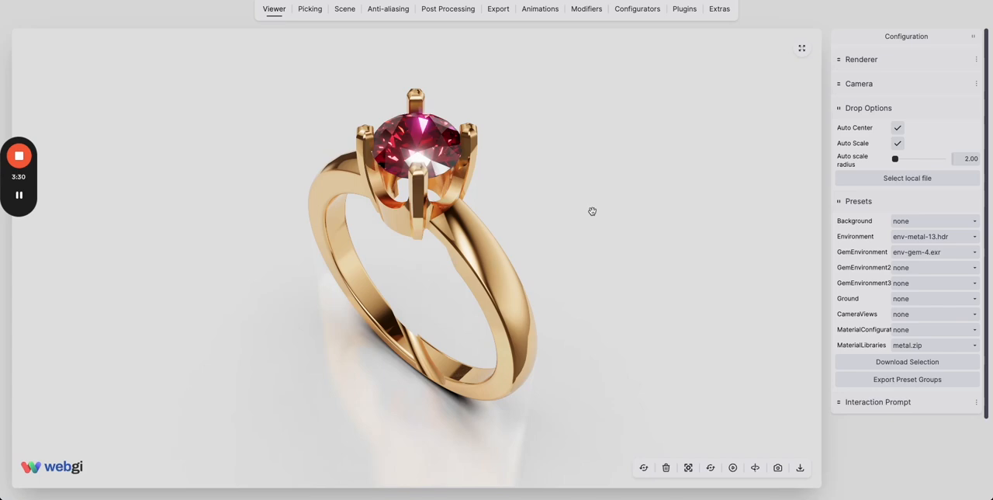
mouse_move(598, 215)
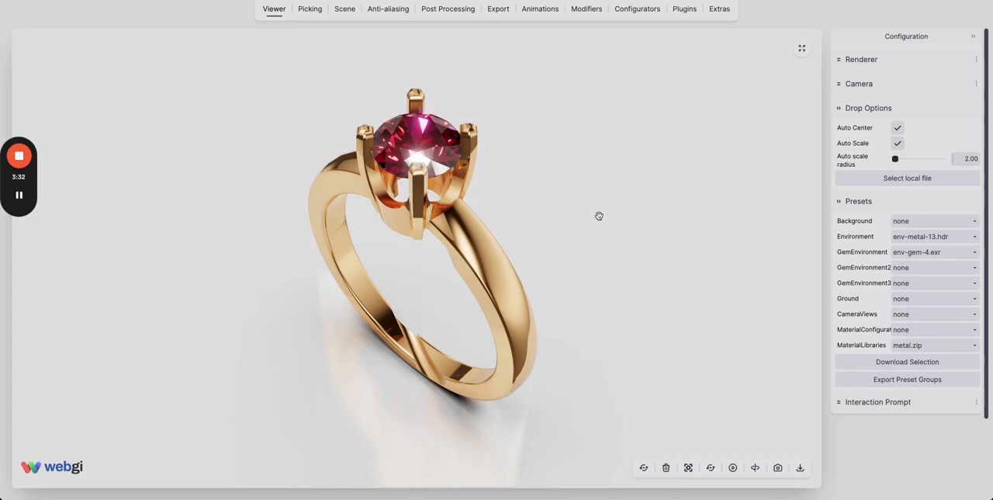
mouse_move(562, 199)
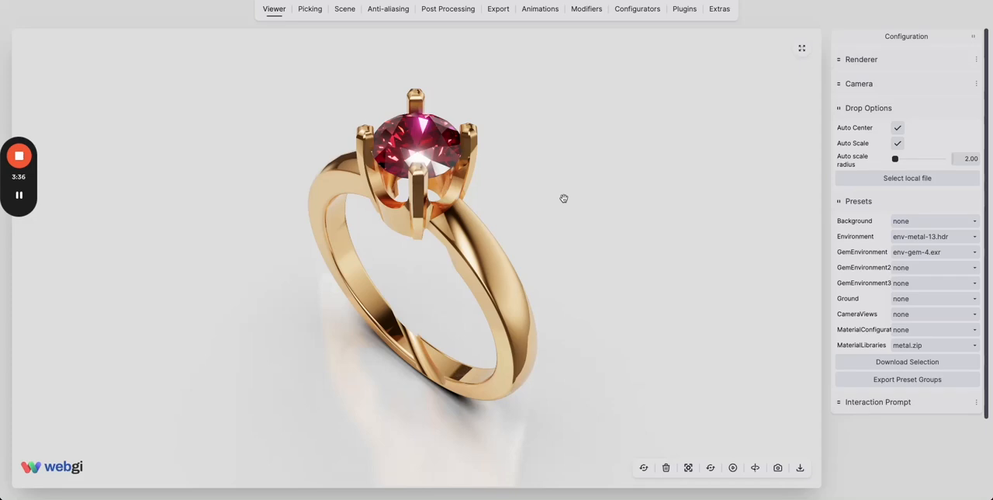
mouse_move(598, 199)
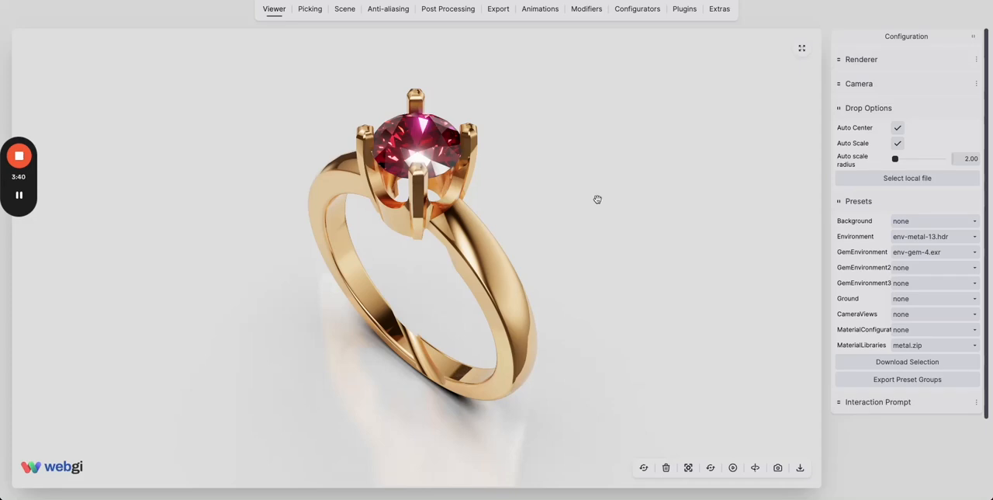
mouse_move(582, 202)
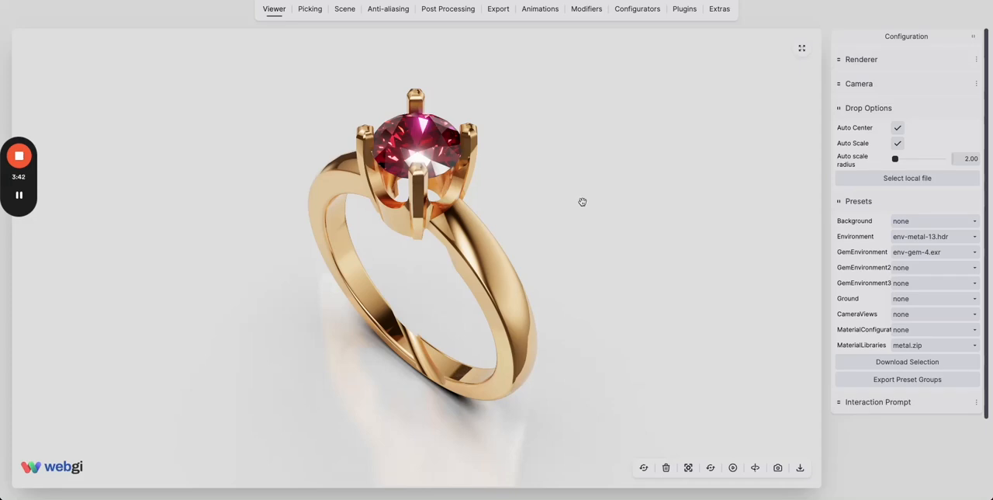